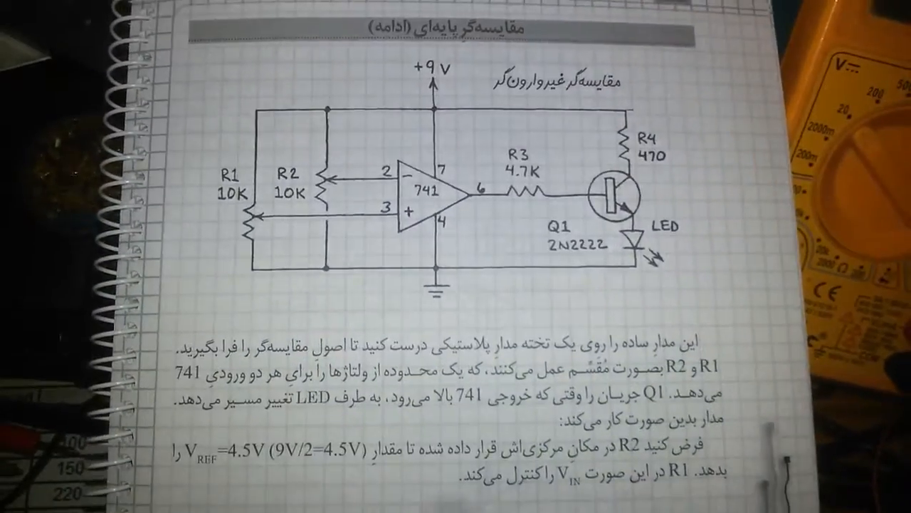
scroll("down", 3)
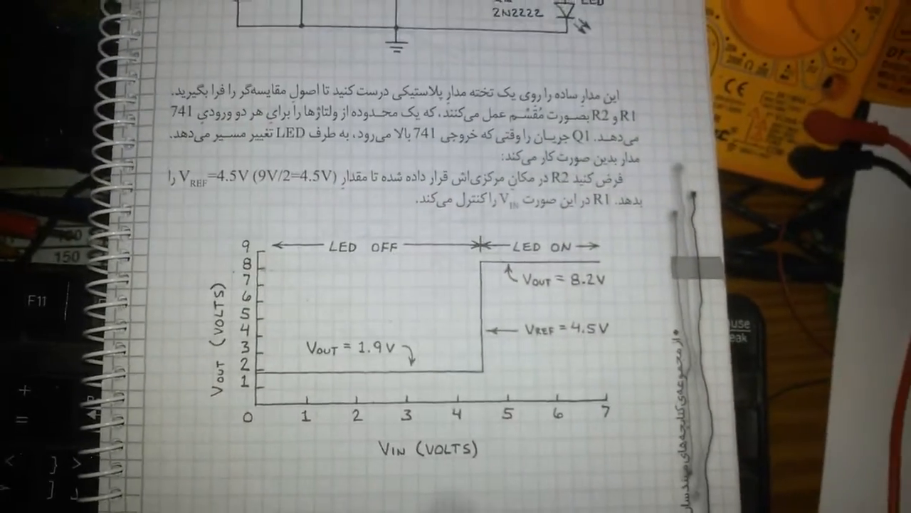